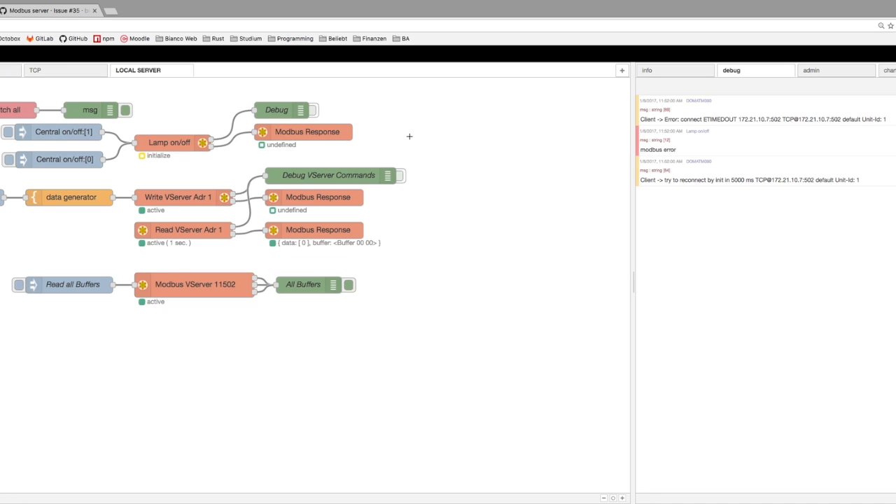
{"action": "mouse_move", "coordinate": [129, 150]}
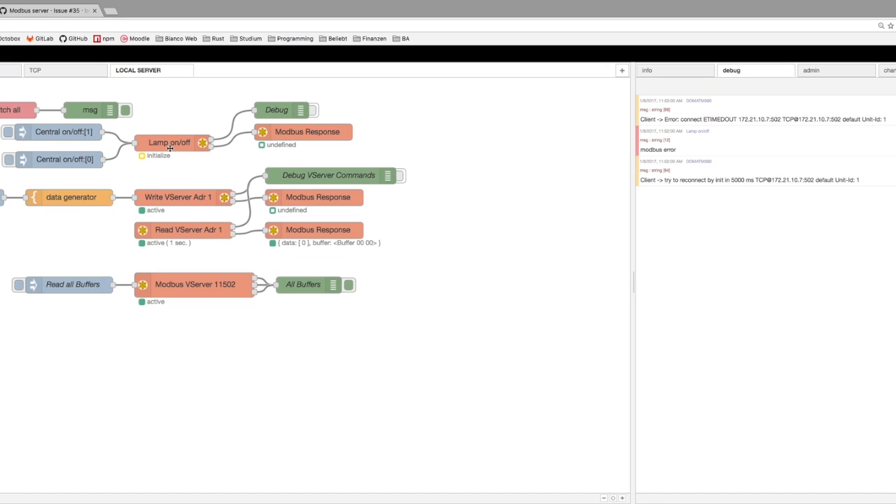
Open the DOMATM090 modbus-client config showing TCP host 172.21.10.7, port 502, 5000 ms reconnect timeout.
{"action": "left_click", "coordinate": [170, 142]}
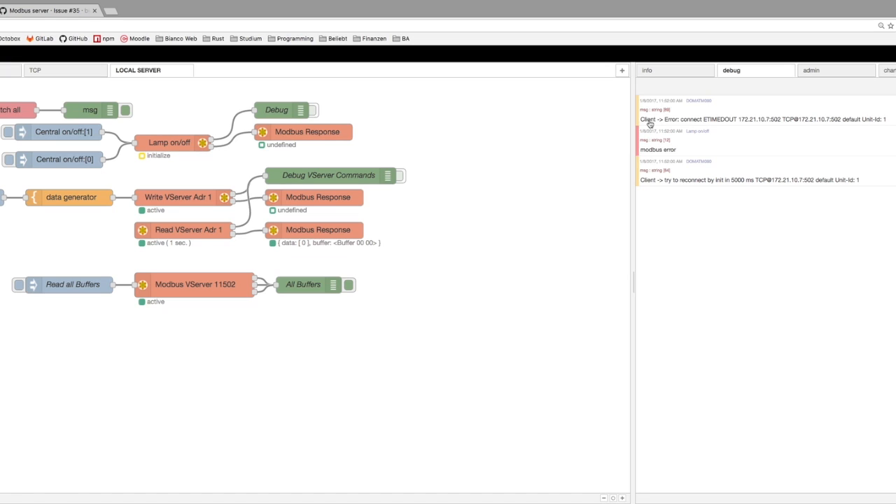
{"action": "mouse_move", "coordinate": [708, 126]}
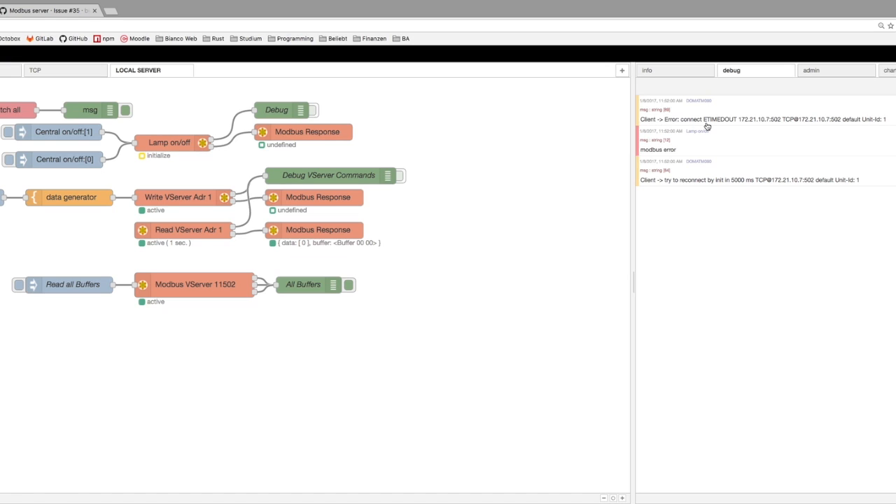
{"action": "mouse_move", "coordinate": [724, 126]}
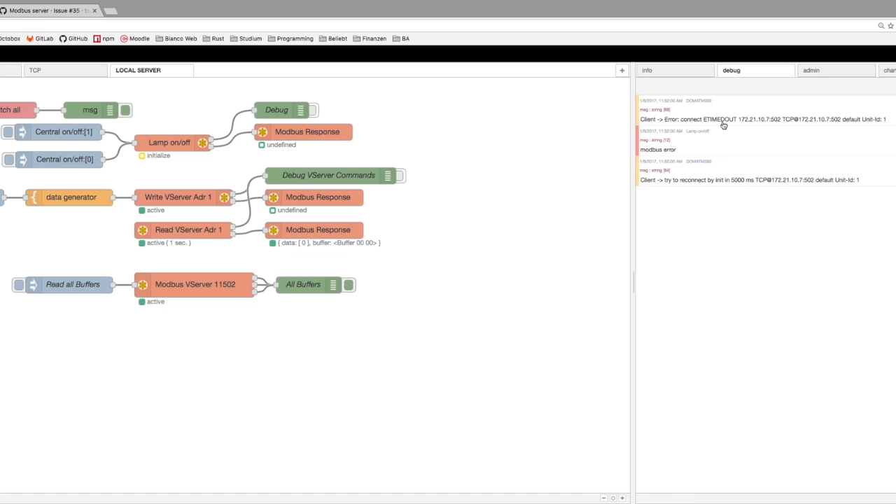
{"action": "mouse_move", "coordinate": [648, 186]}
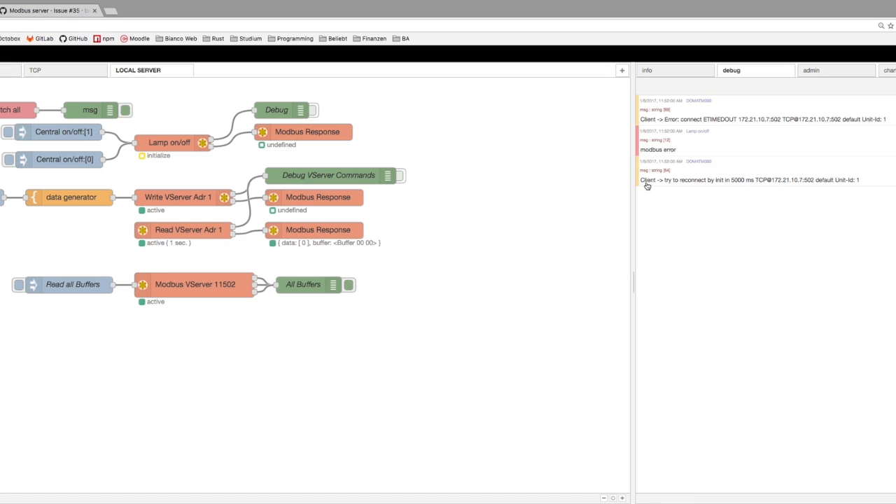
{"action": "mouse_move", "coordinate": [736, 186]}
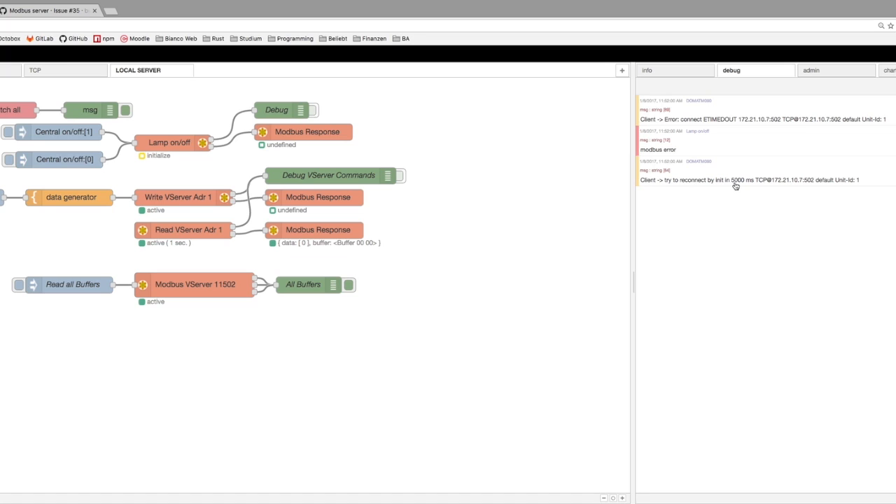
{"action": "mouse_move", "coordinate": [745, 186]}
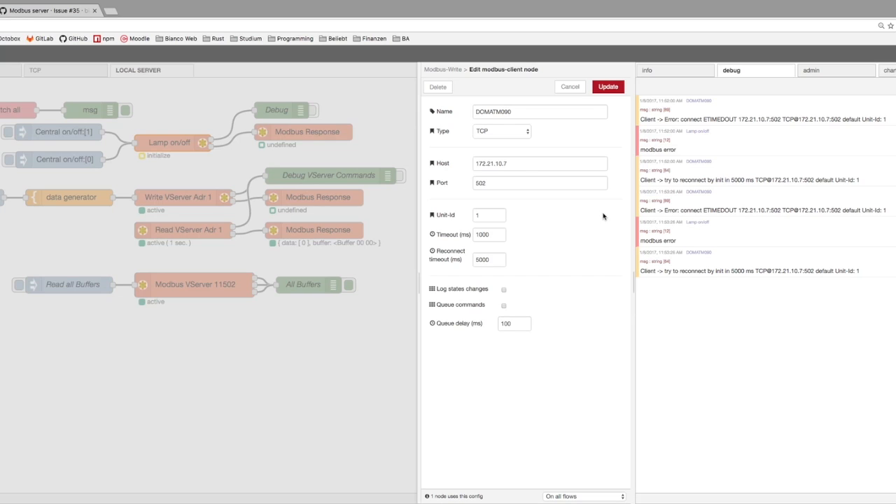
{"action": "mouse_move", "coordinate": [665, 217]}
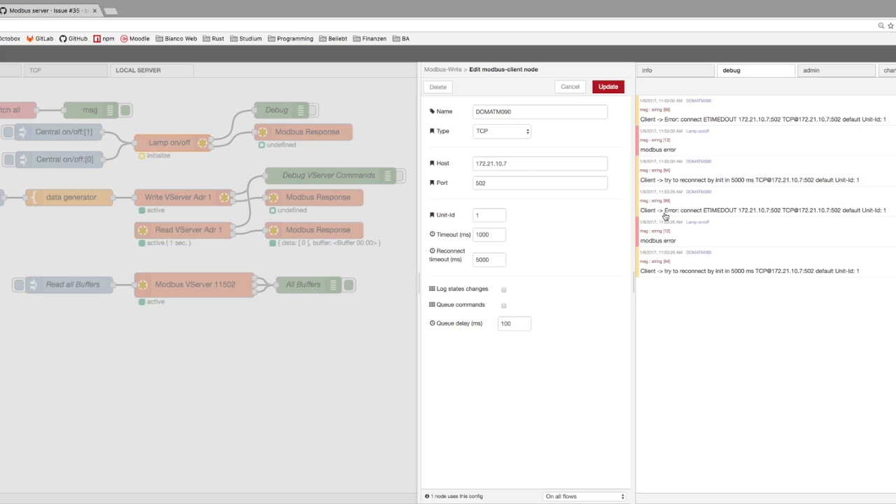
{"action": "mouse_move", "coordinate": [674, 277]}
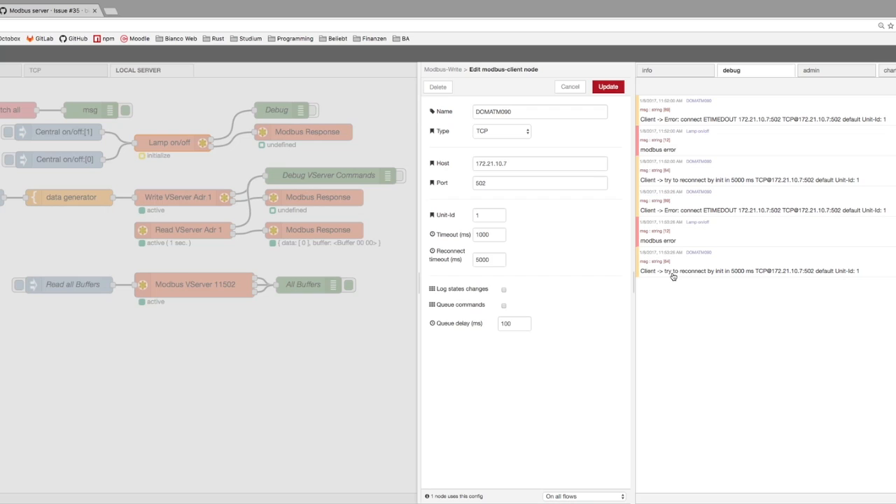